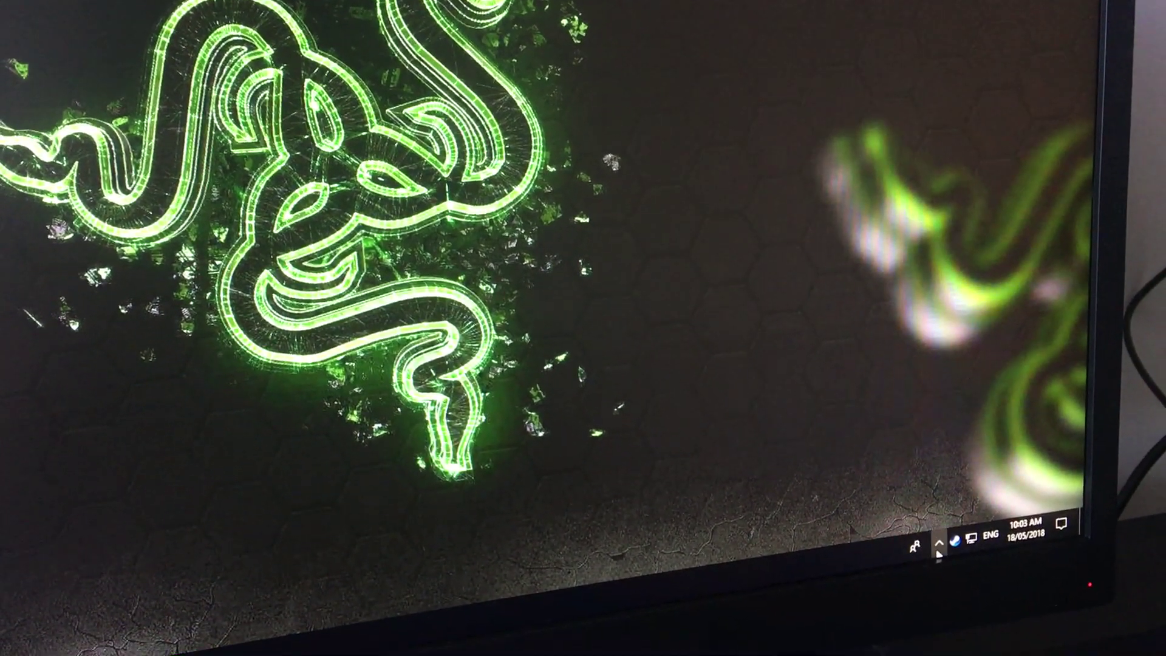
- Open the Razer Synapse settings window for the Kraken 7.1 Chroma headset from the tray
left_click(940, 545)
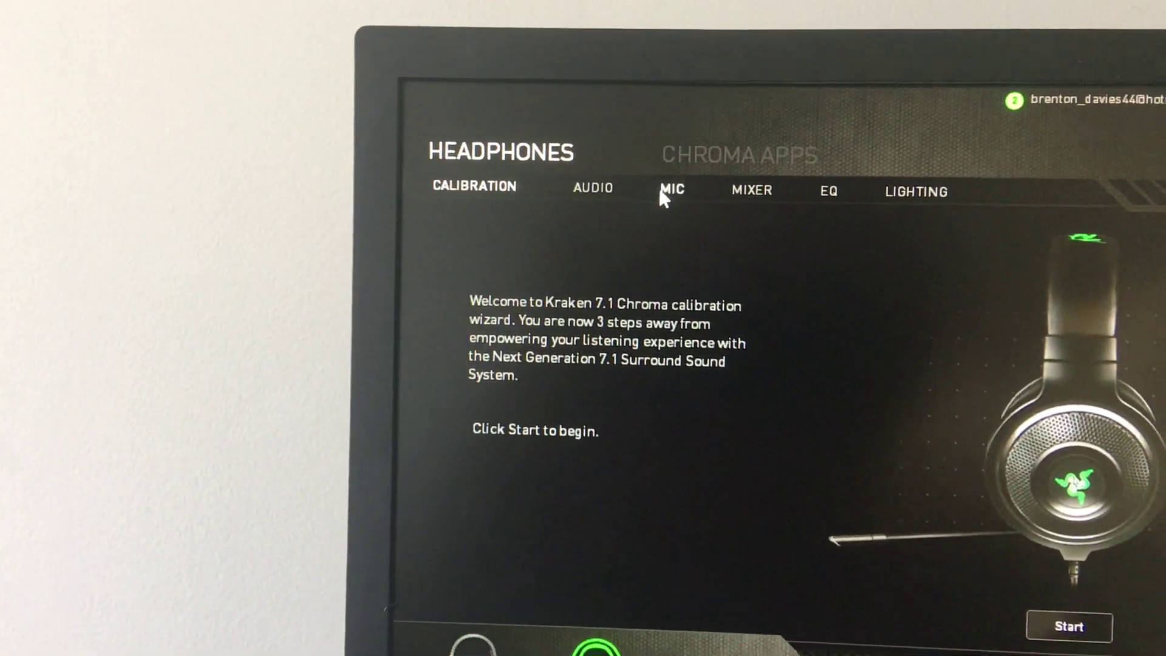
- Uncheck MUTE MIC in the MIC settings so the headset microphone is unmuted
left_click(672, 189)
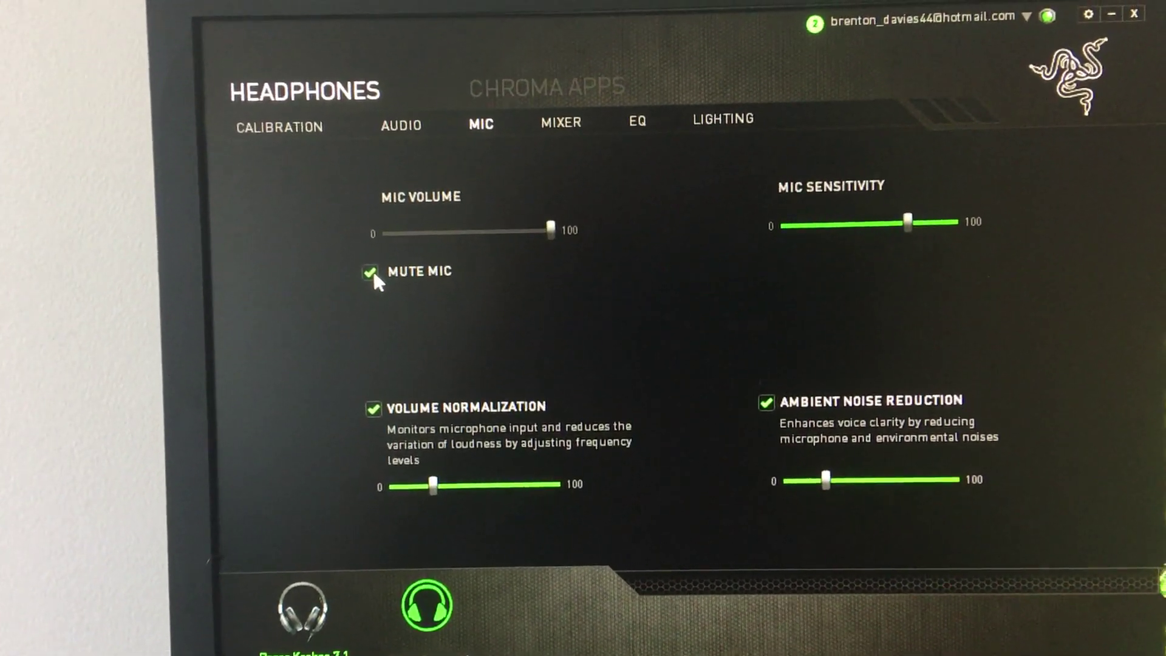
left_click(368, 272)
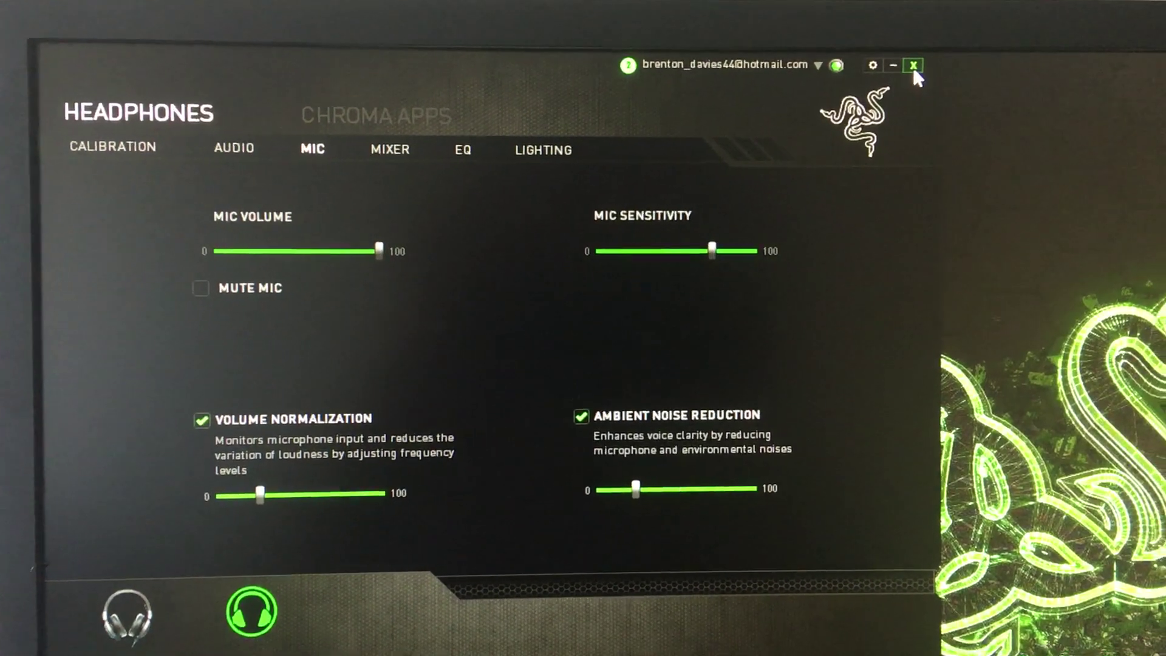
- Close the Razer Synapse window before heading to Windows Sound settings
left_click(912, 64)
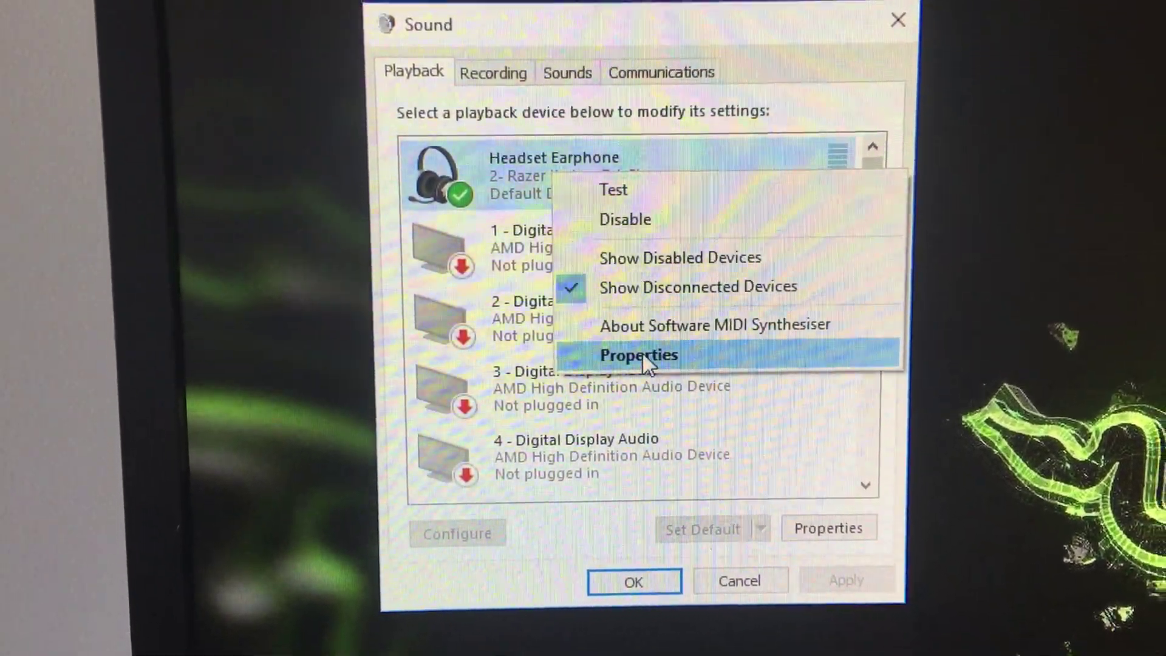
left_click(639, 355)
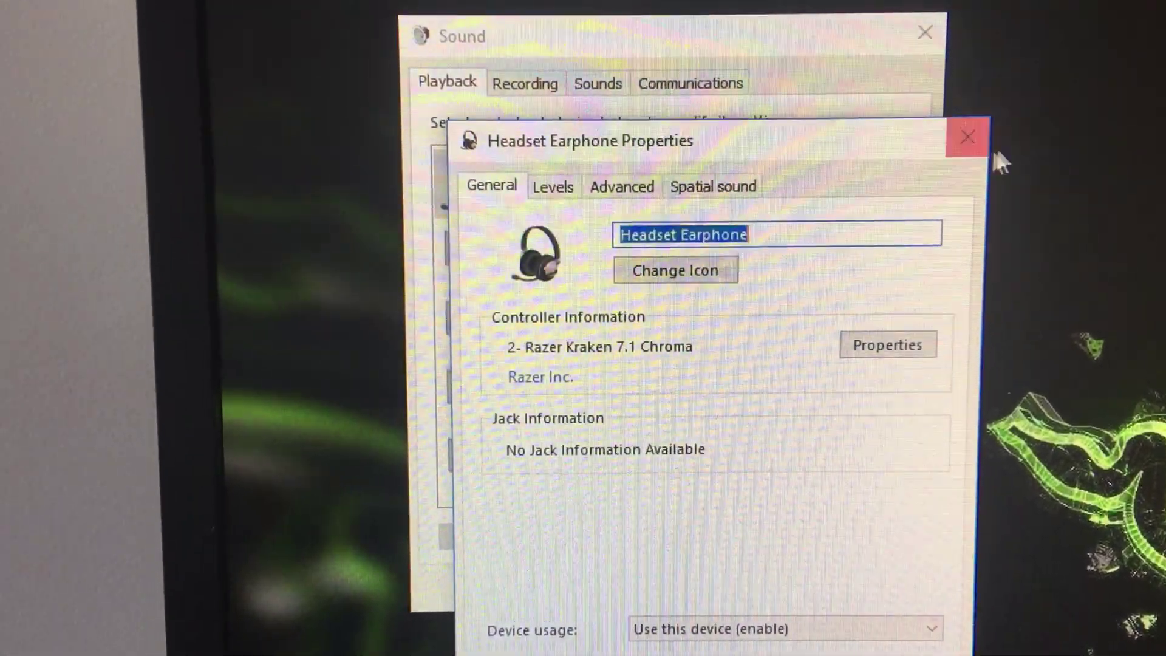
left_click(964, 136)
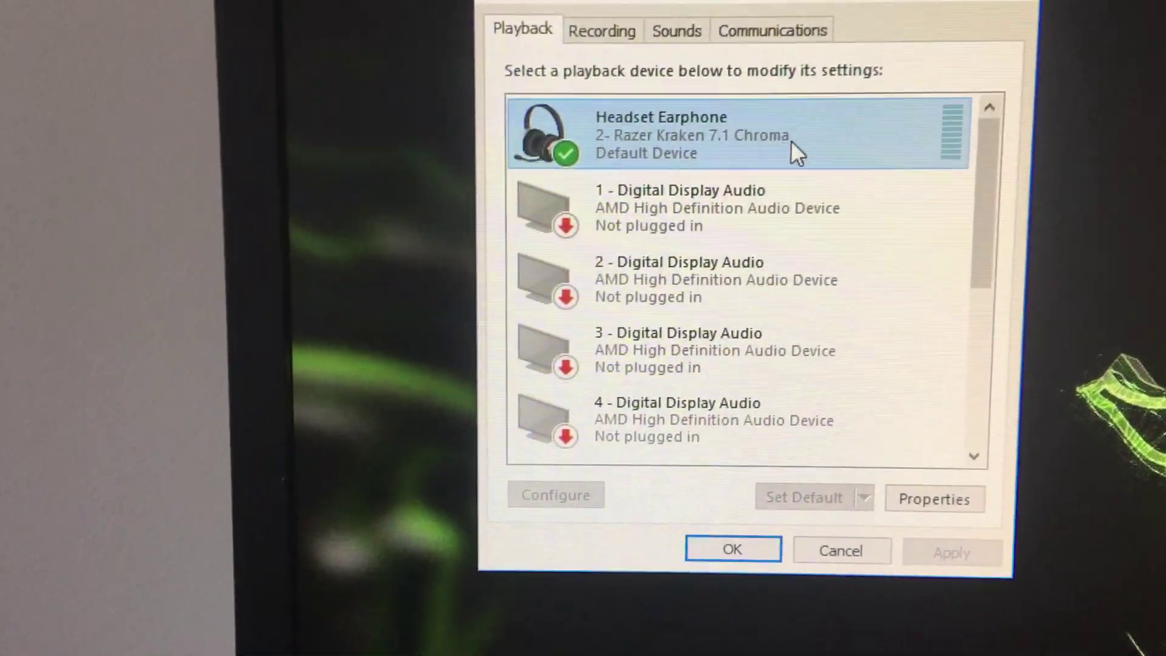